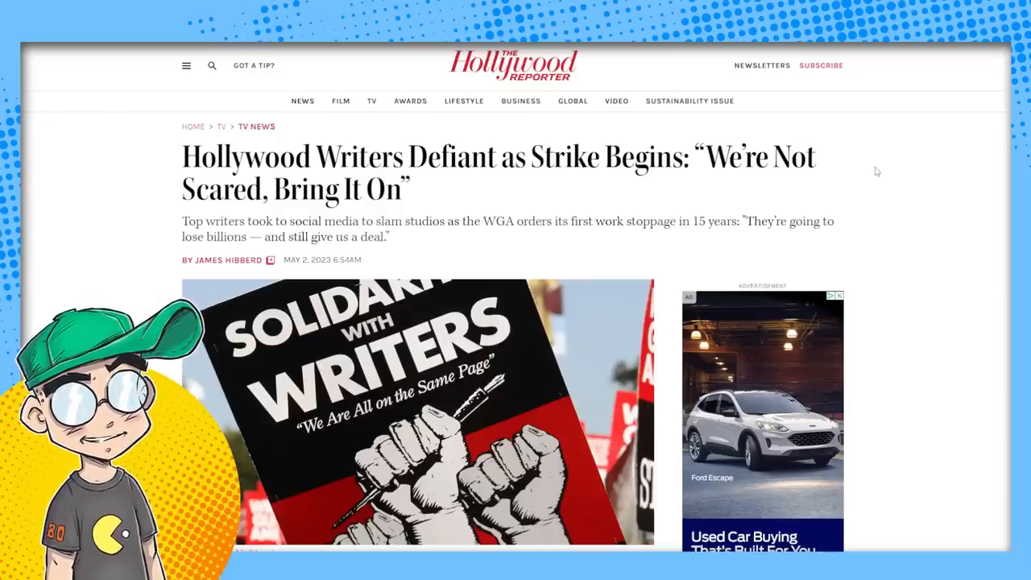
mouse_move(809, 248)
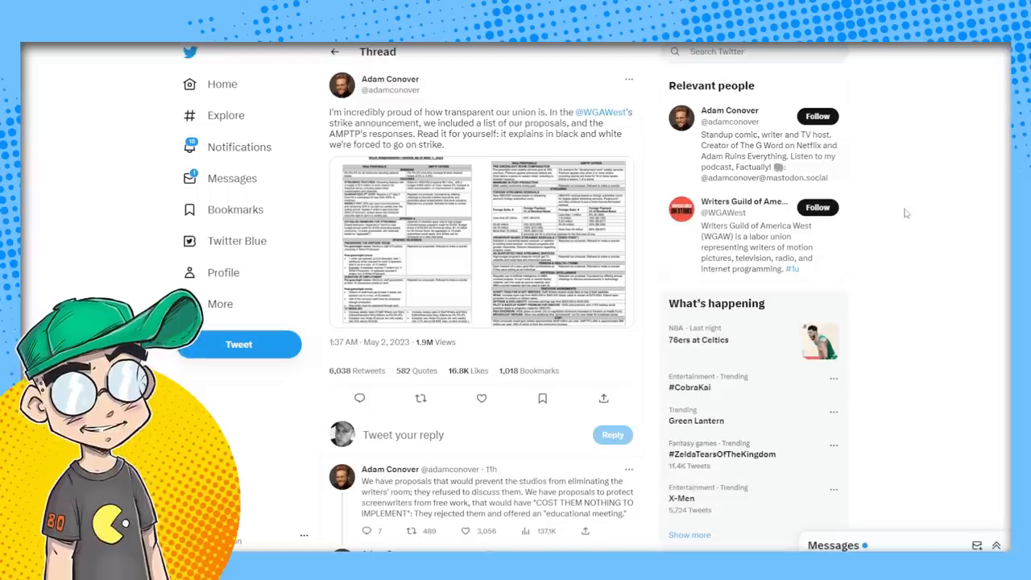
Scroll Adam Conover's thread to his replies on rejected WGA proposals and studio counteroffers
click(413, 532)
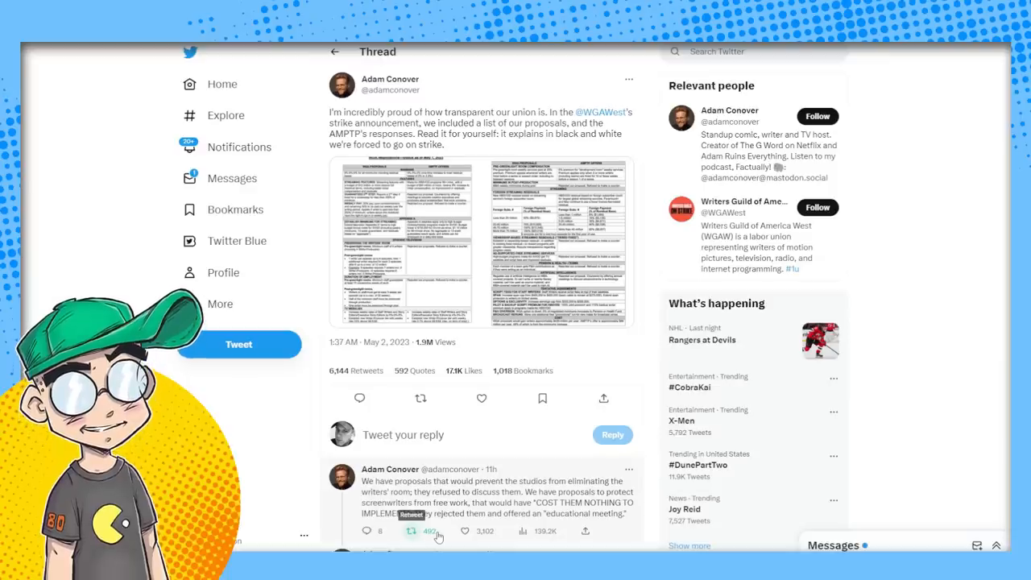
scroll(down, 3)
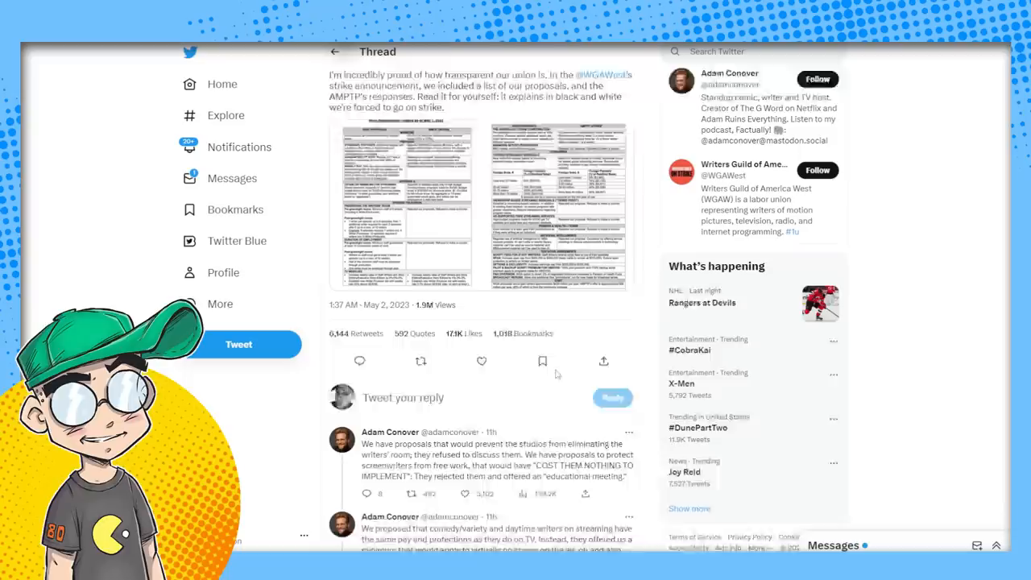
scroll(down, 3)
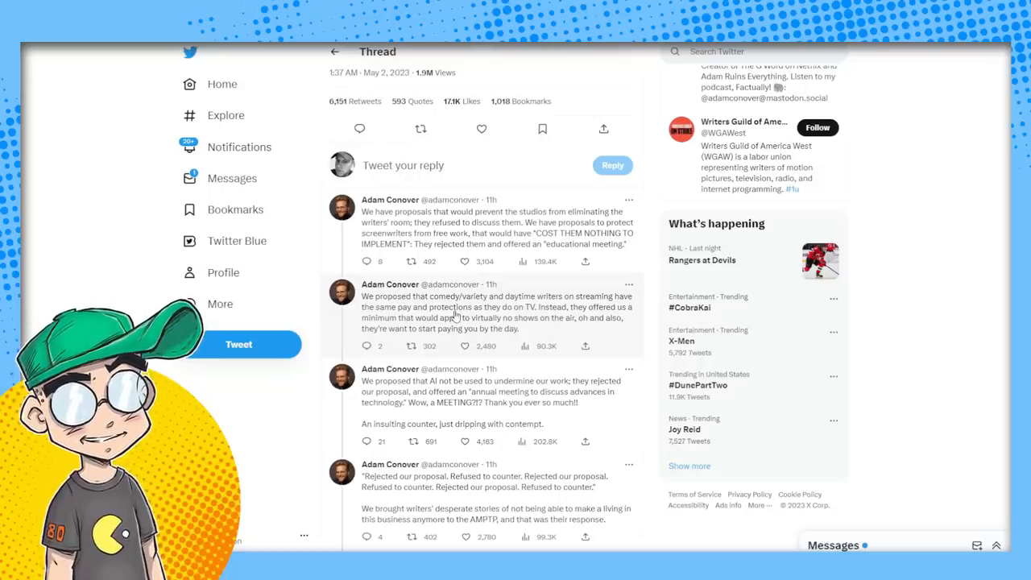
scroll(down, 3)
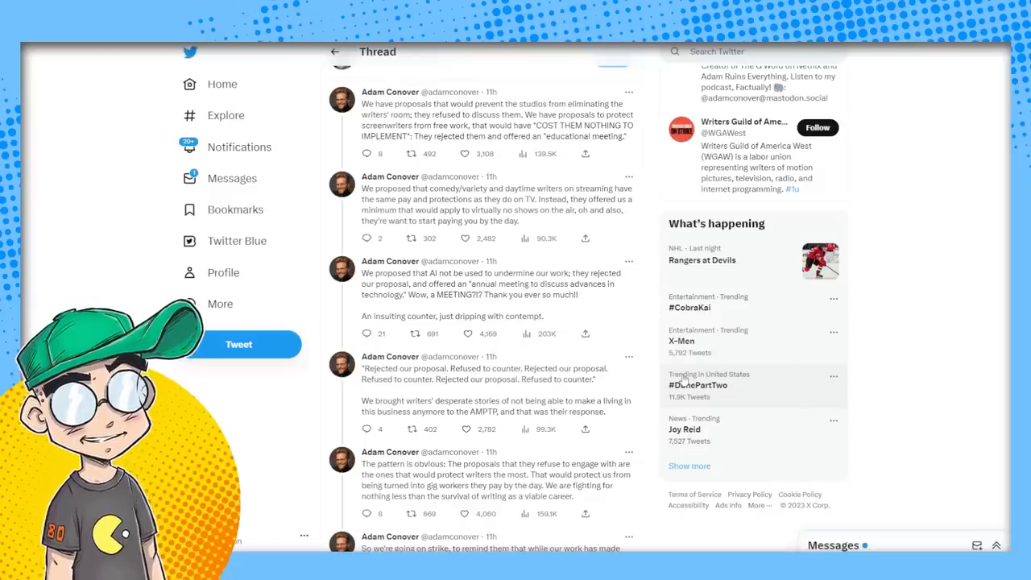
Scroll to Adam Conover's closing reply about going on strike and winning
scroll(down, 3)
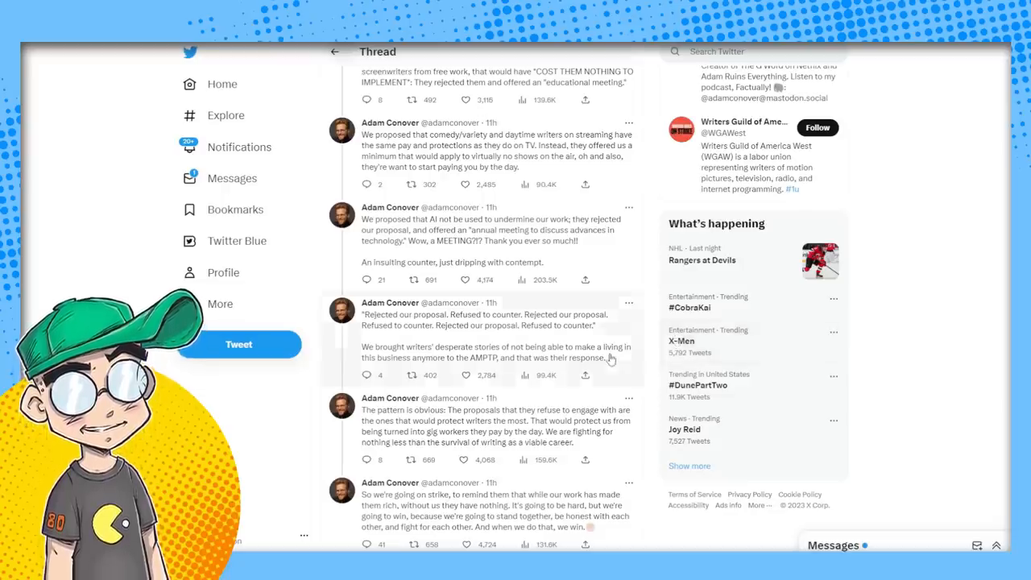
scroll(down, 3)
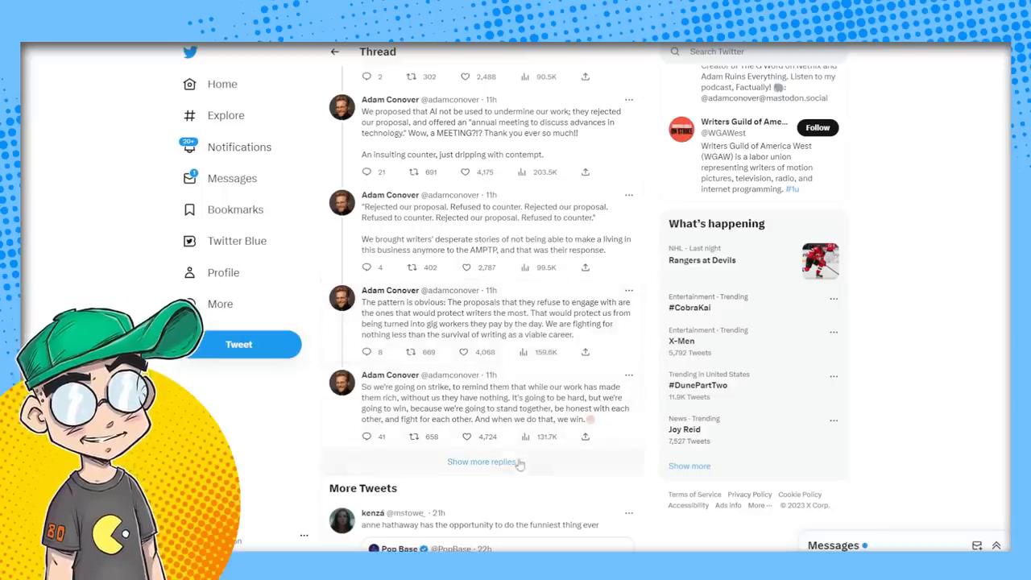
Load the remaining replies via Show more replies and scroll through them
click(481, 461)
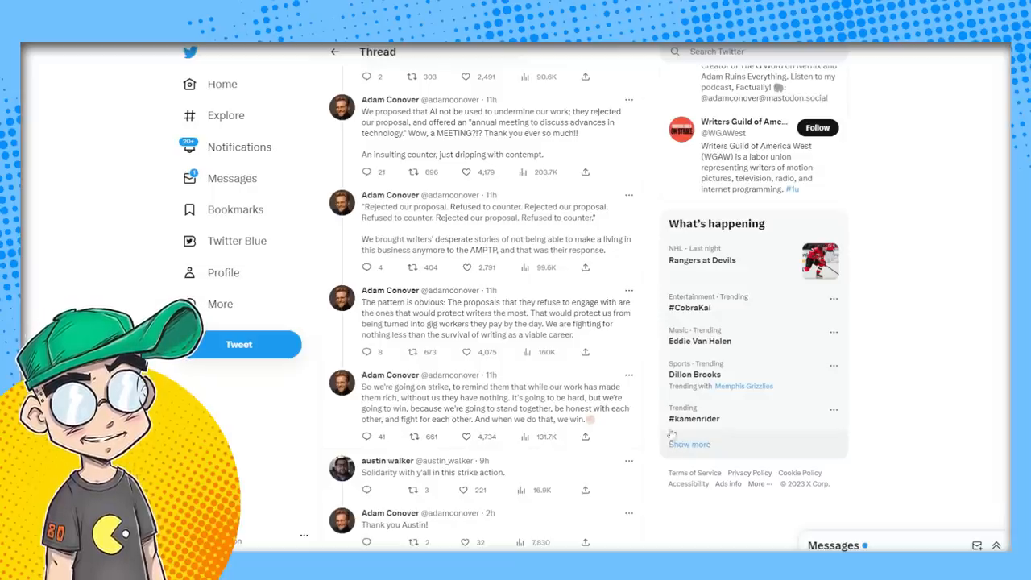
scroll(down, 3)
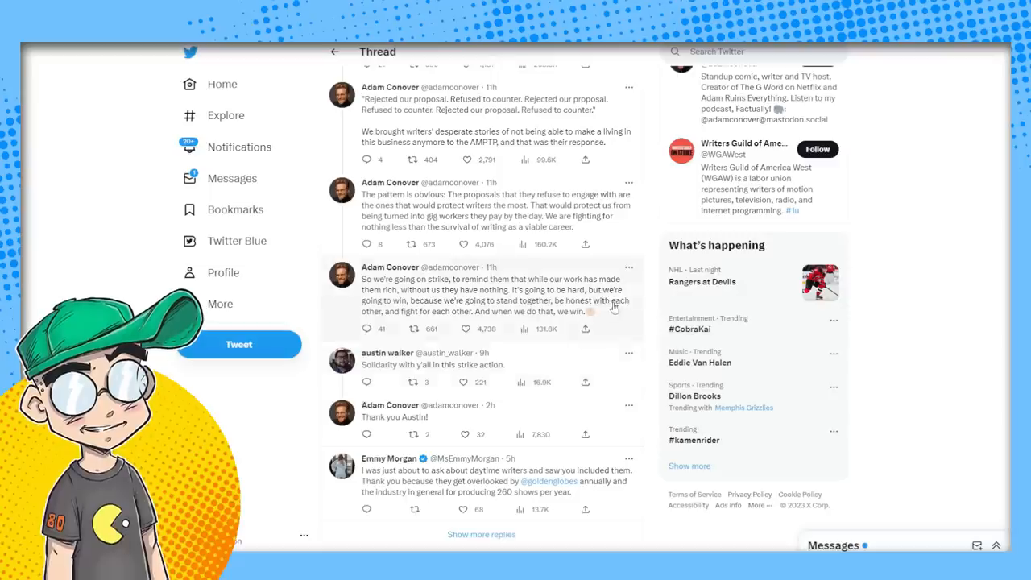
Open Daric L. Cottingham's tweet urging entertainment journalists to stand with the WGA
click(464, 329)
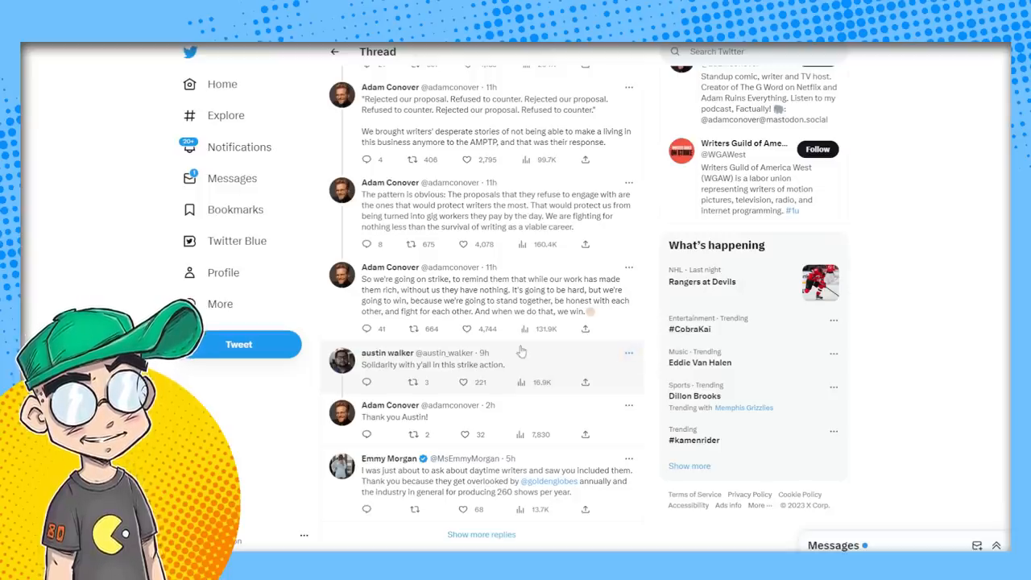
scroll(down, 3)
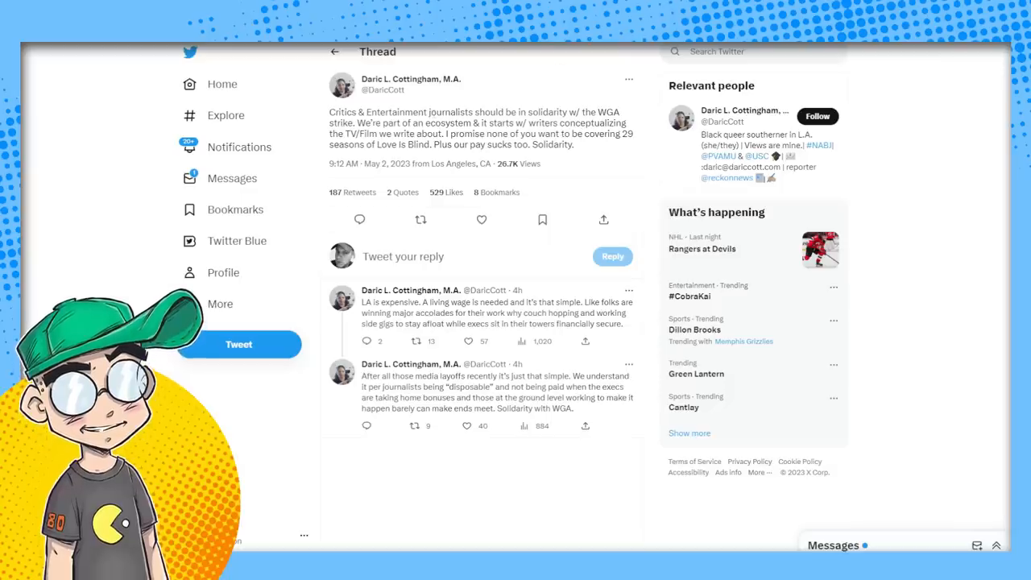
Select the word 'journalists' in the tweet, then return to the Hollywood Reporter article
double_click(448, 111)
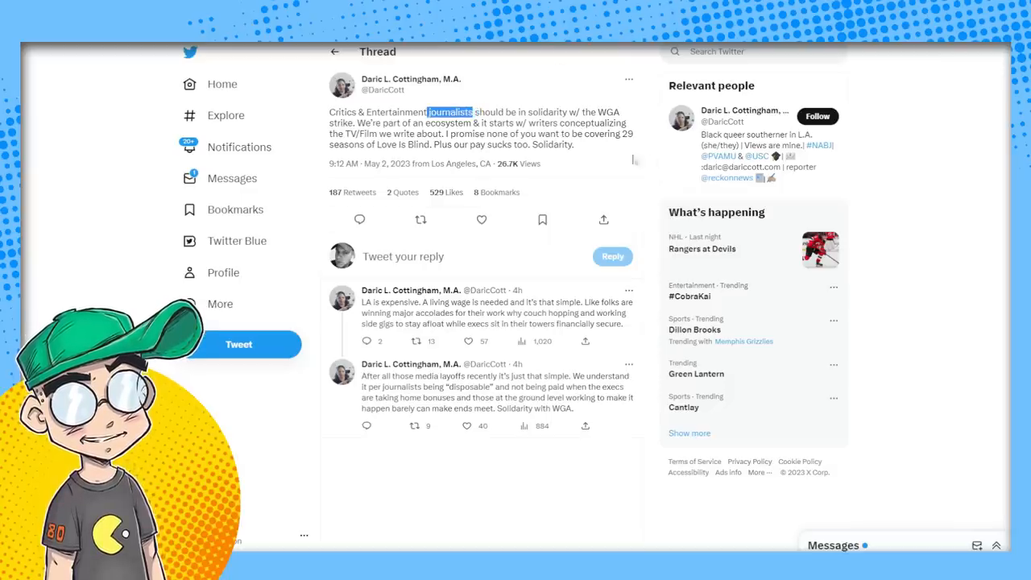
mouse_move(599, 160)
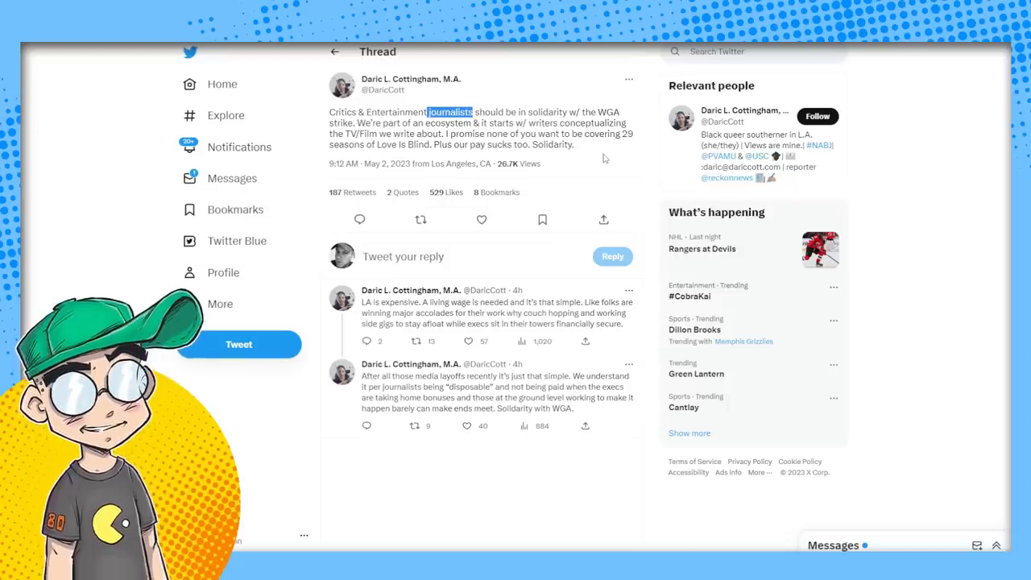
click(420, 219)
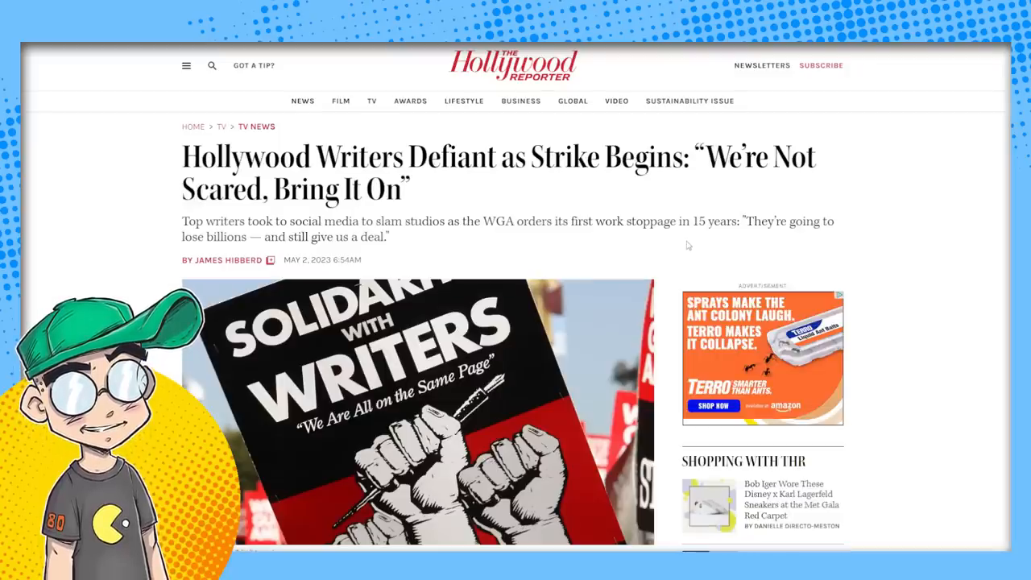
mouse_move(864, 237)
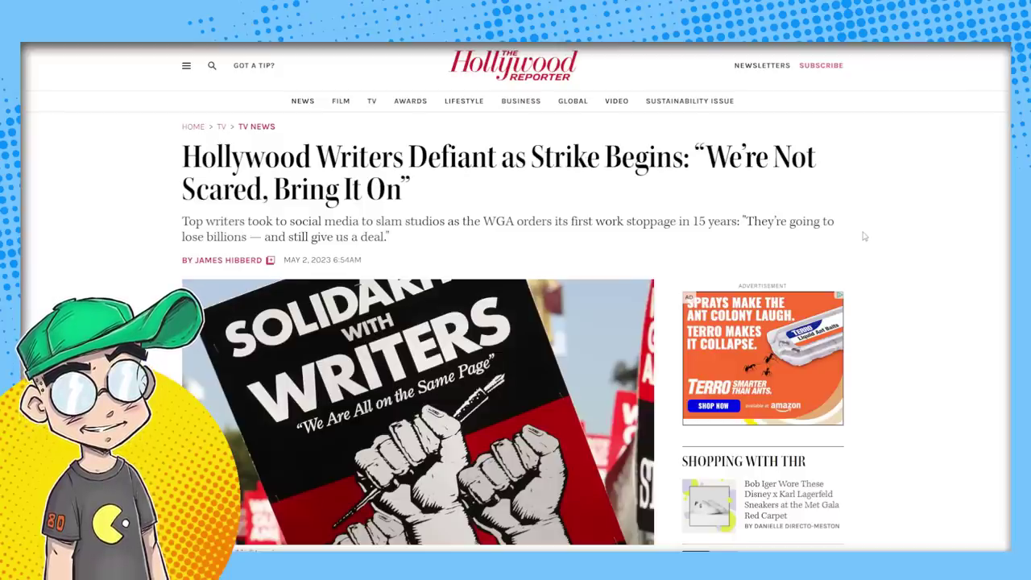
mouse_move(918, 258)
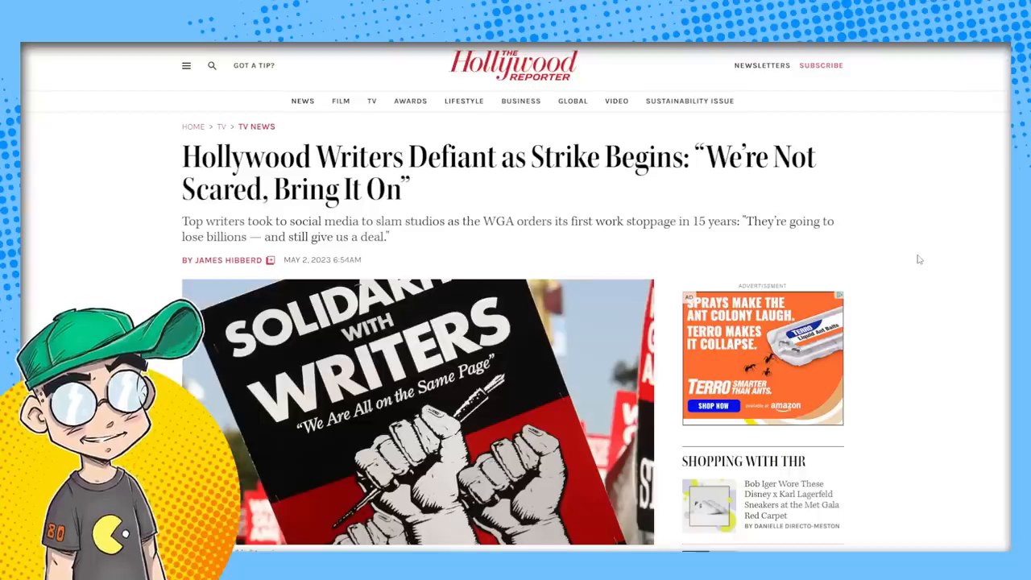
Scroll past the lead image to the opening paragraphs and David Simon's quoted tweet
scroll(down, 3)
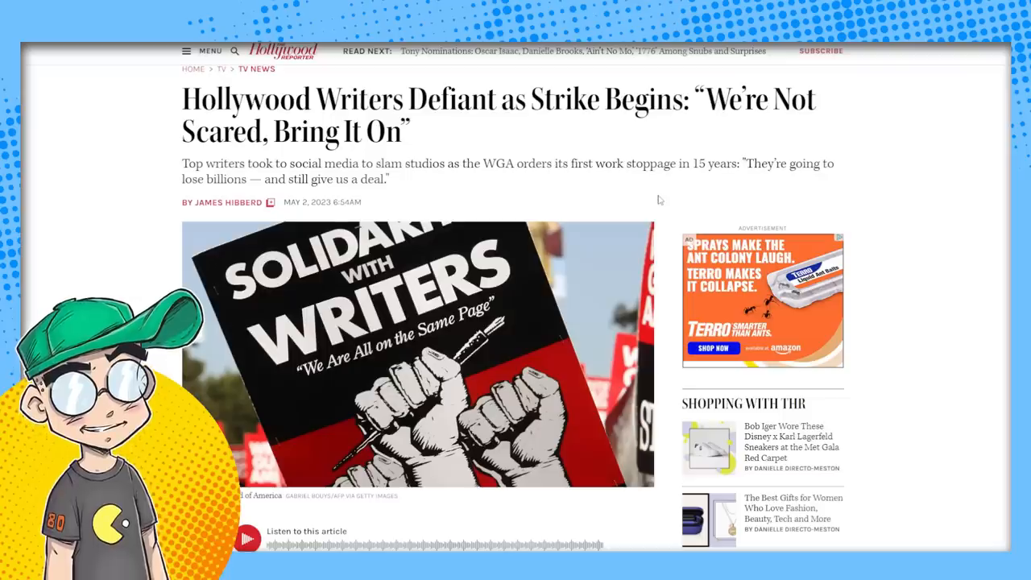
mouse_move(509, 207)
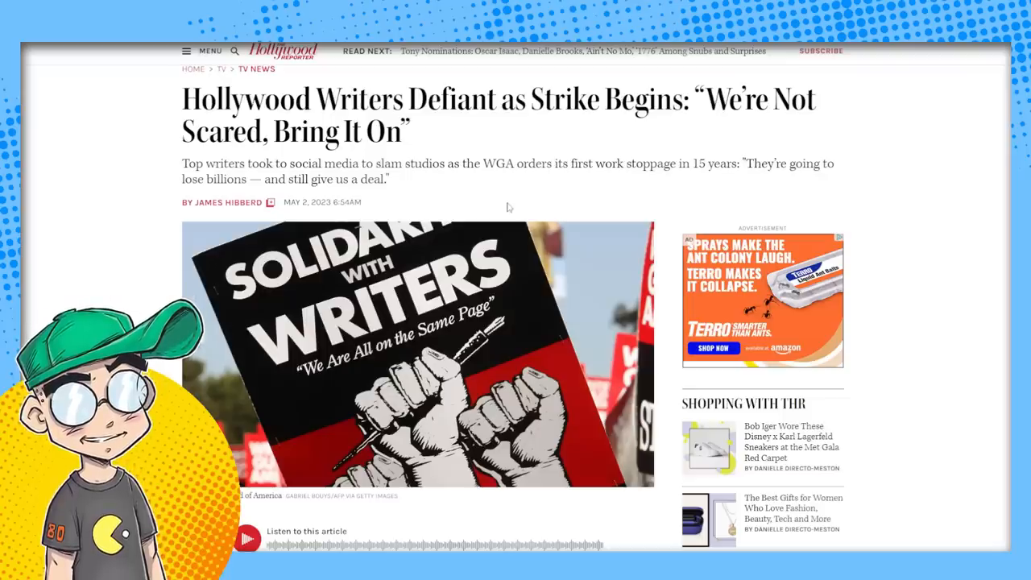
mouse_move(561, 192)
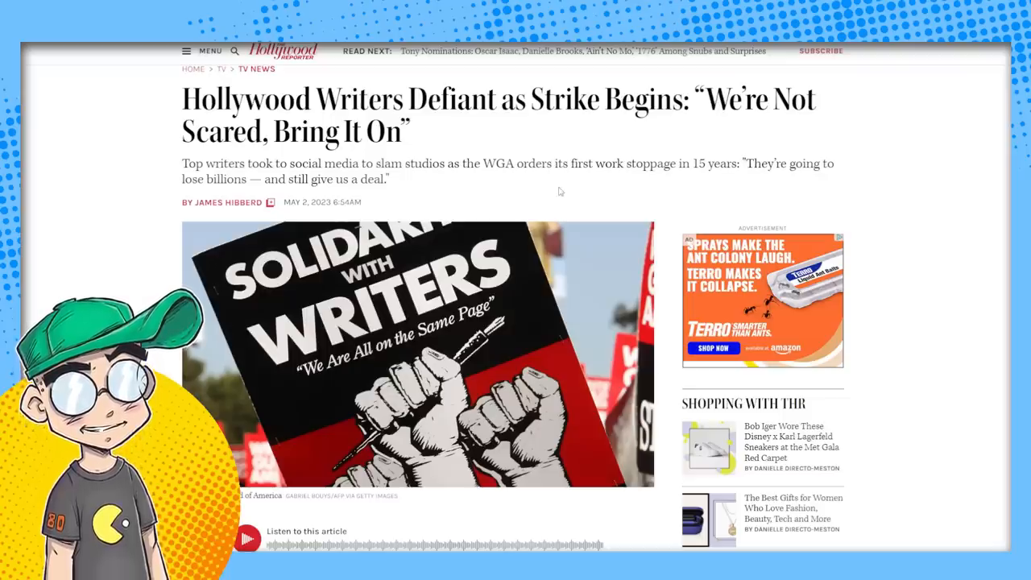
scroll(down, 3)
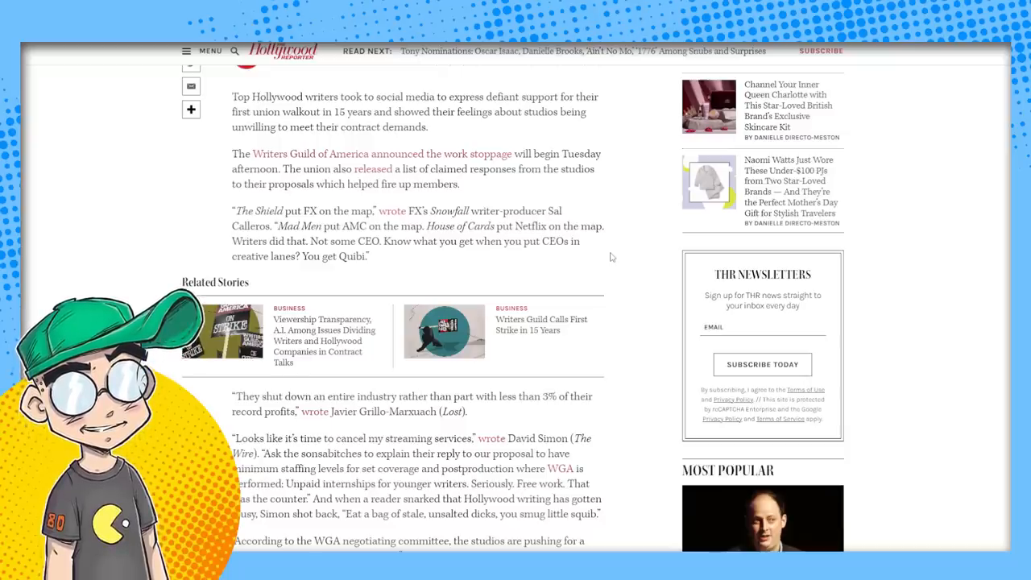
Scroll past Related Stories to the Sara Schaefer, David Slack and Sal Gentile quotes
scroll(down, 3)
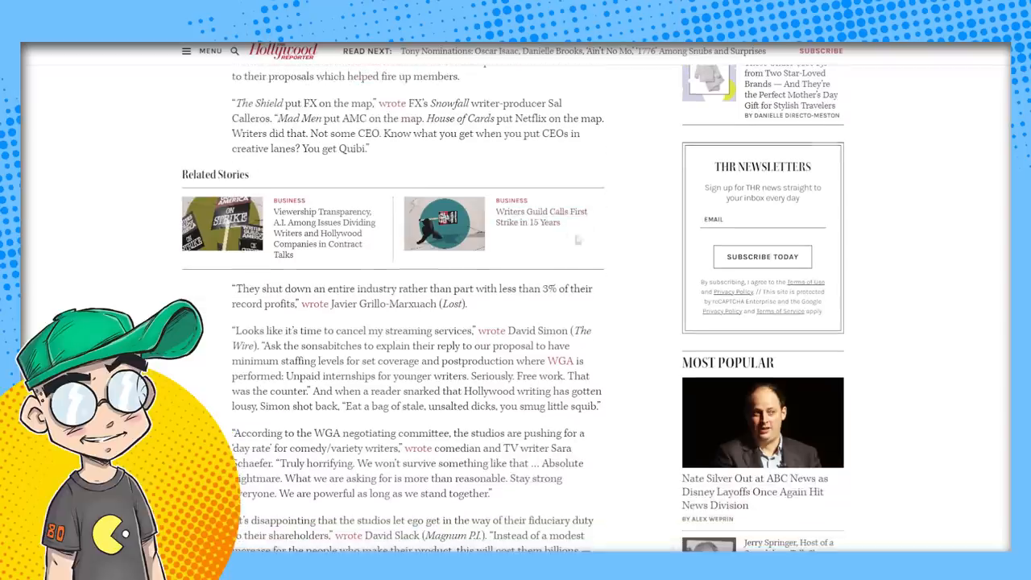
scroll(down, 3)
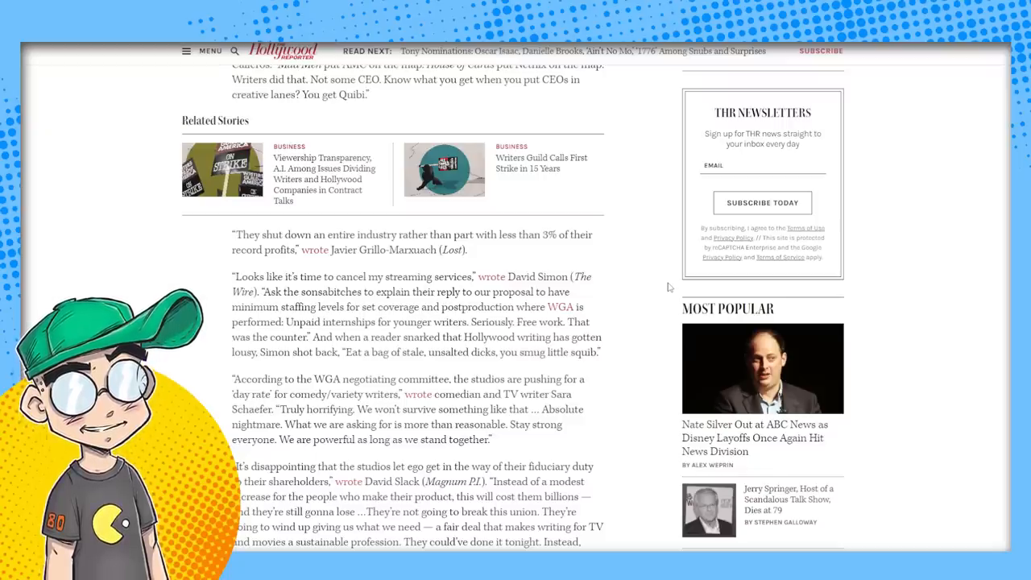
scroll(down, 3)
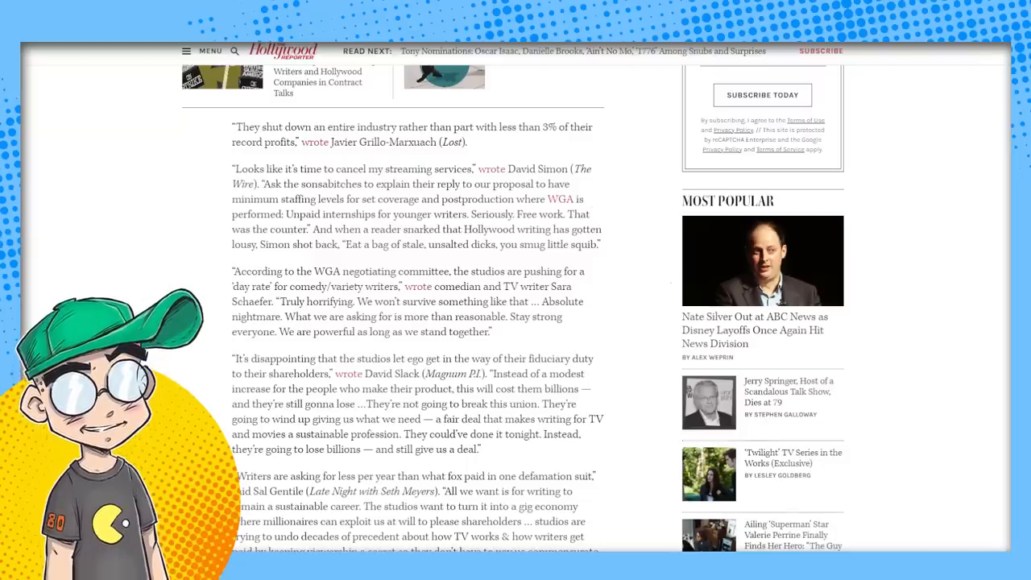
scroll(down, 3)
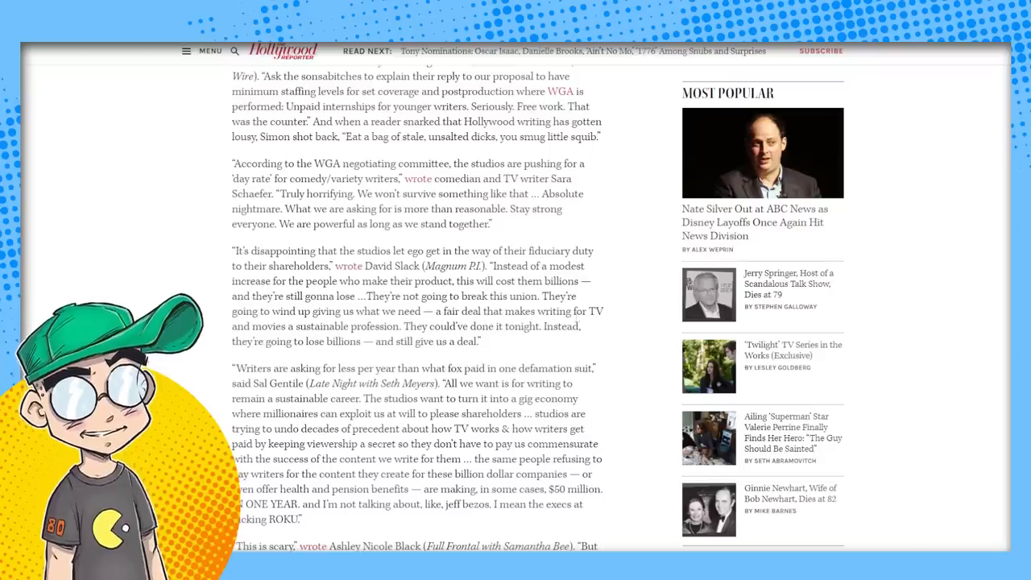
Highlight David Slack's line about studios losing billions, then scroll to Ashley Nicole Black's quote
drag(405, 325, 480, 342)
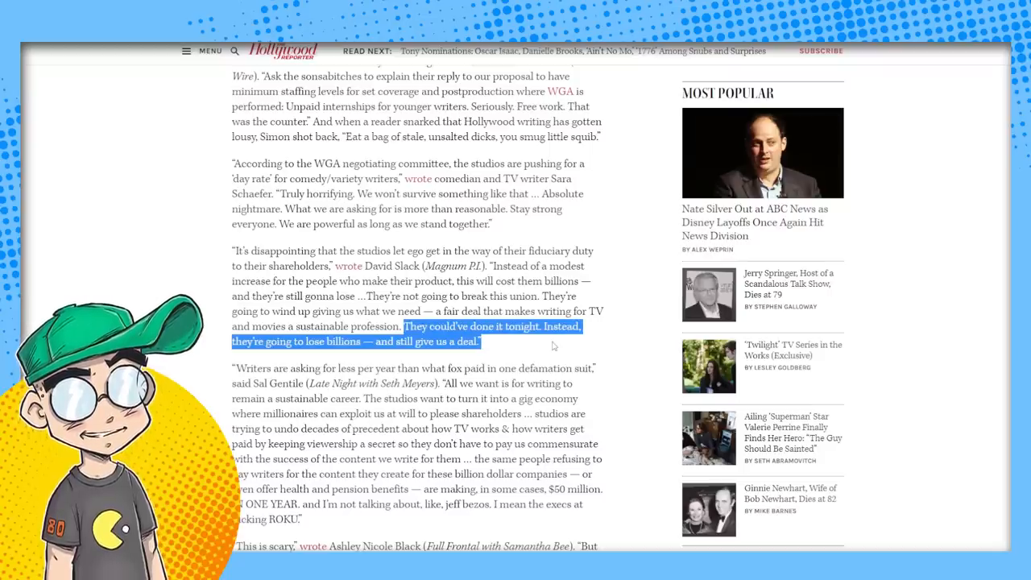
scroll(down, 3)
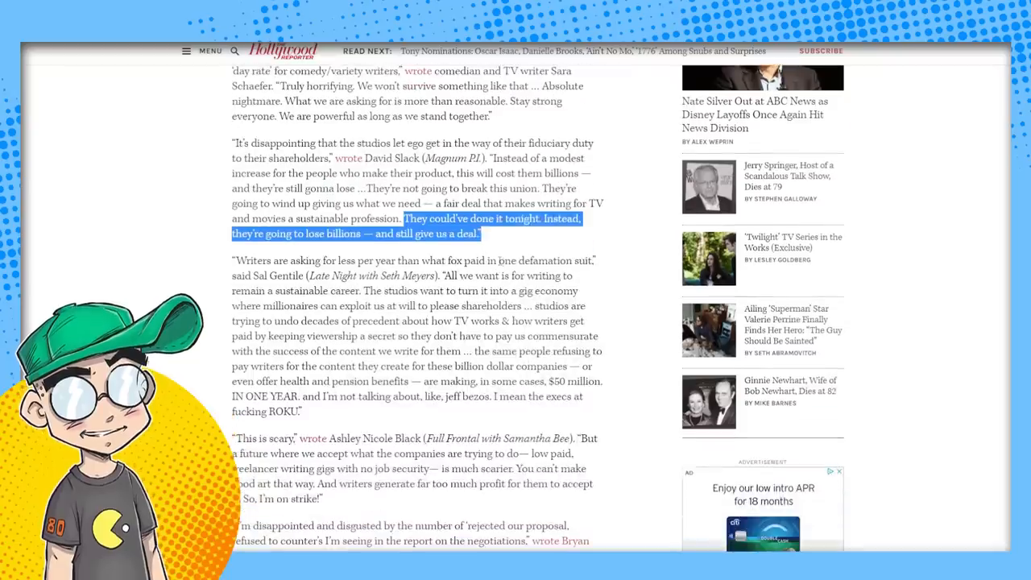
mouse_move(590, 282)
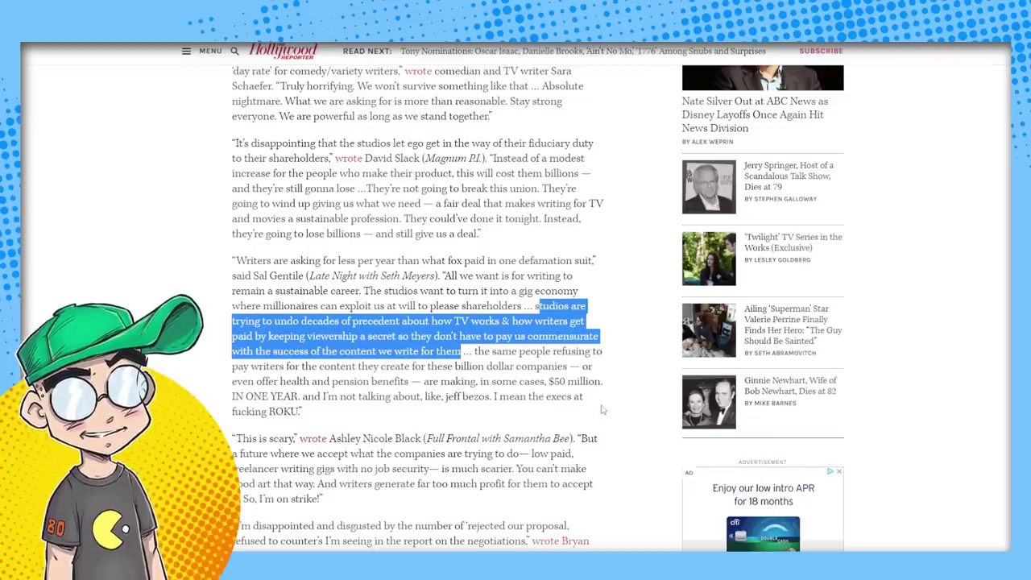
Scroll to the Bryan Cogman, Aaron Fullerton, Mike Royce and Emily Andras quotes on AI
scroll(down, 3)
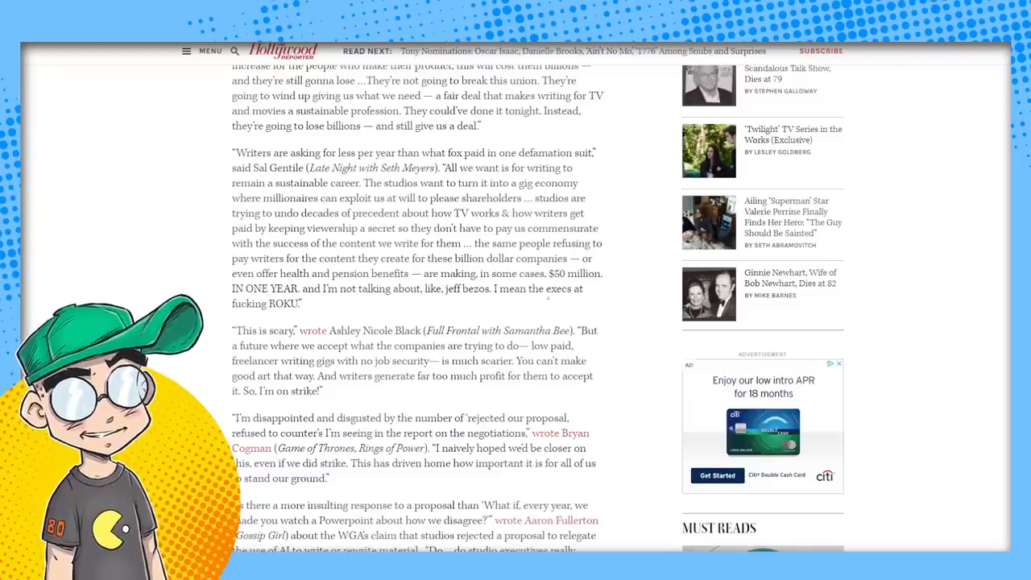
scroll(down, 3)
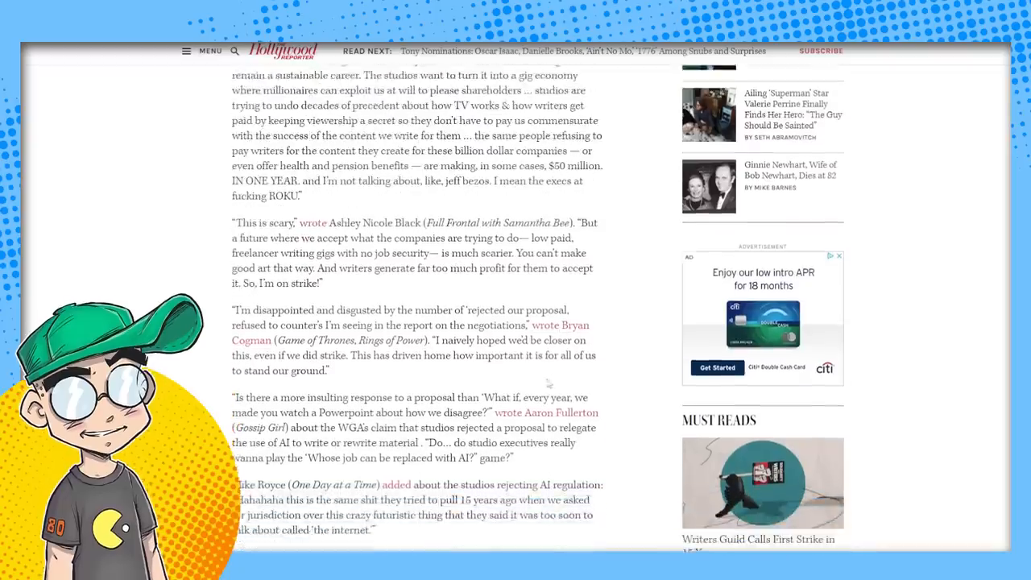
scroll(down, 3)
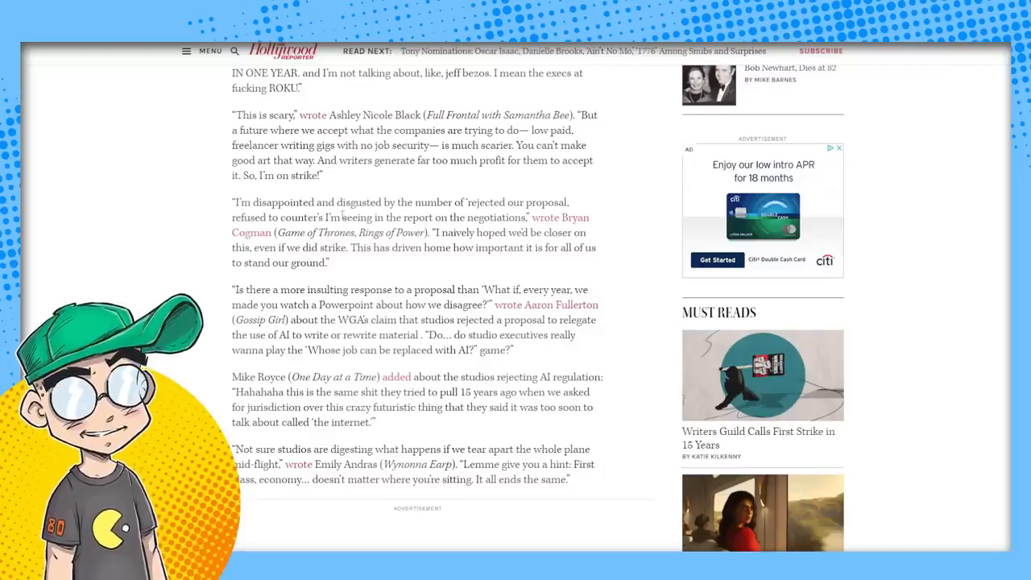
mouse_move(593, 310)
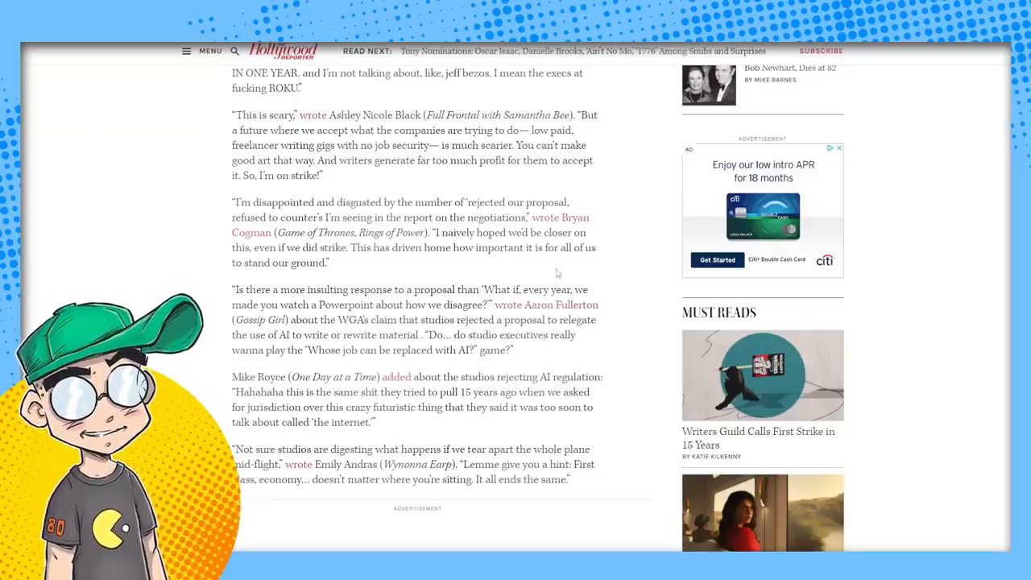
Scroll to the Krister Johnson, Chrissy Shackelford and Aaron Stewart-Ahn quotes
scroll(down, 3)
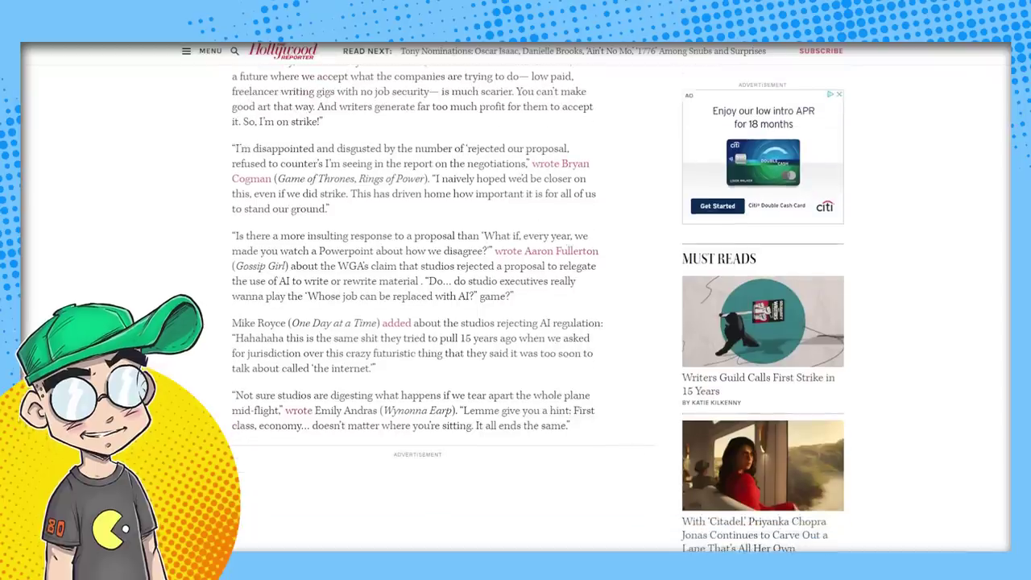
mouse_move(390, 209)
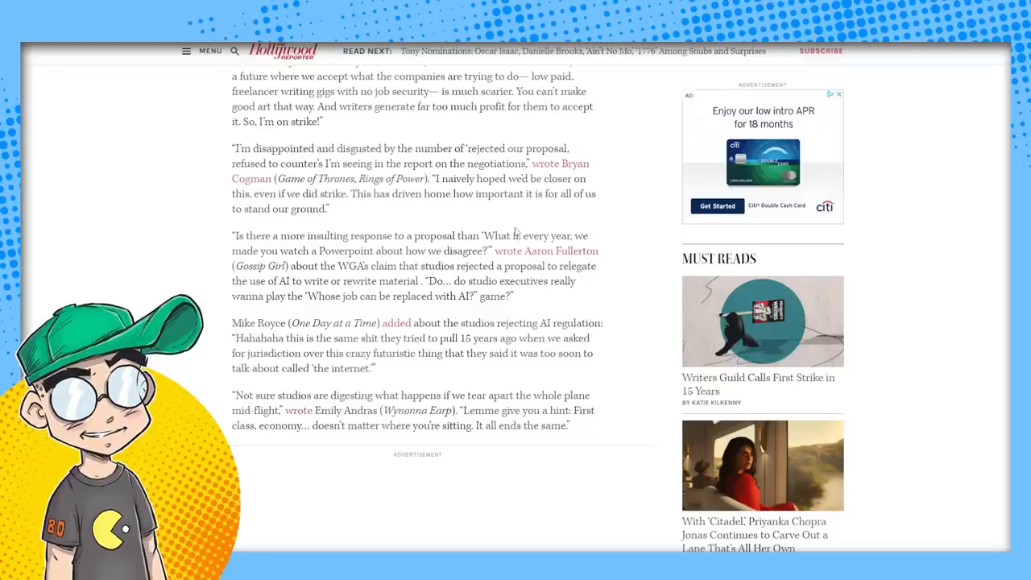
mouse_move(274, 235)
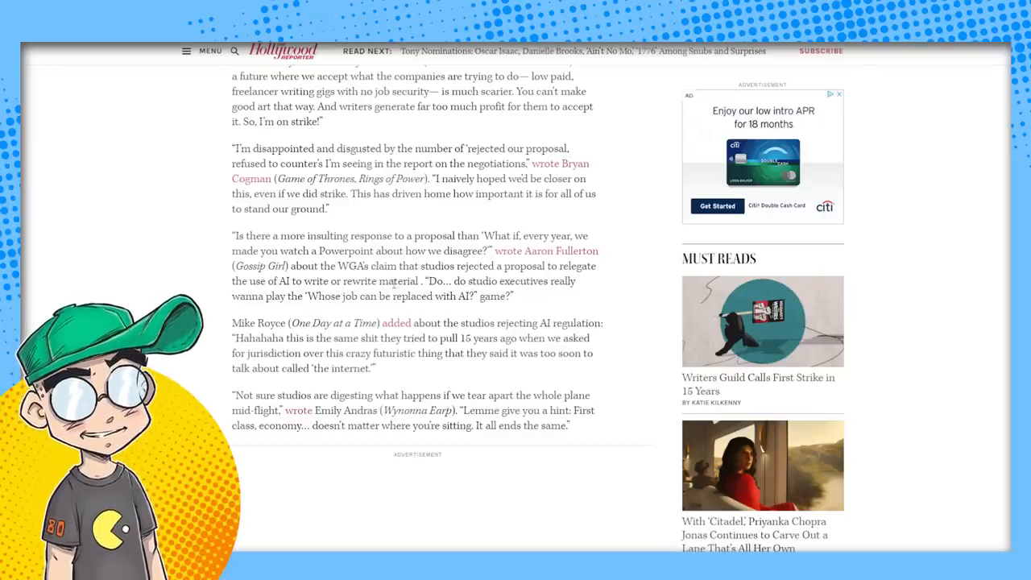
scroll(down, 3)
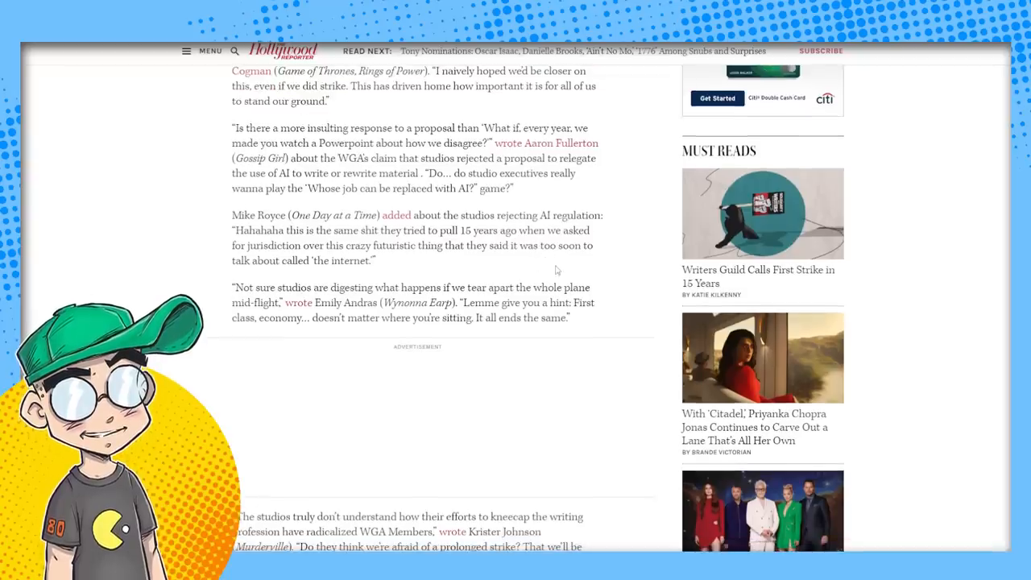
scroll(down, 3)
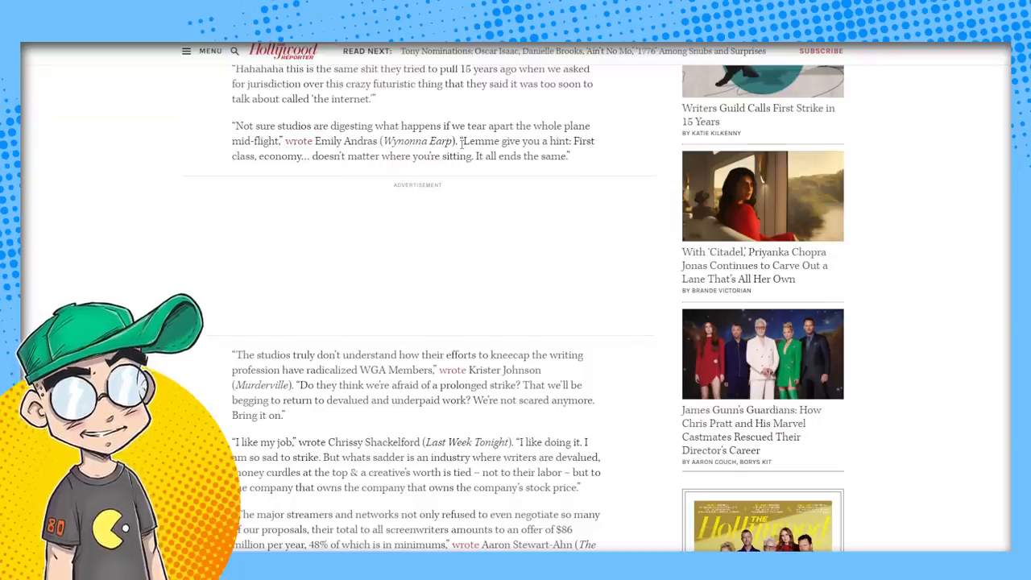
Scroll to Nora Zuckerman's Poker Face quote and the WGA strike vote paragraphs
scroll(down, 3)
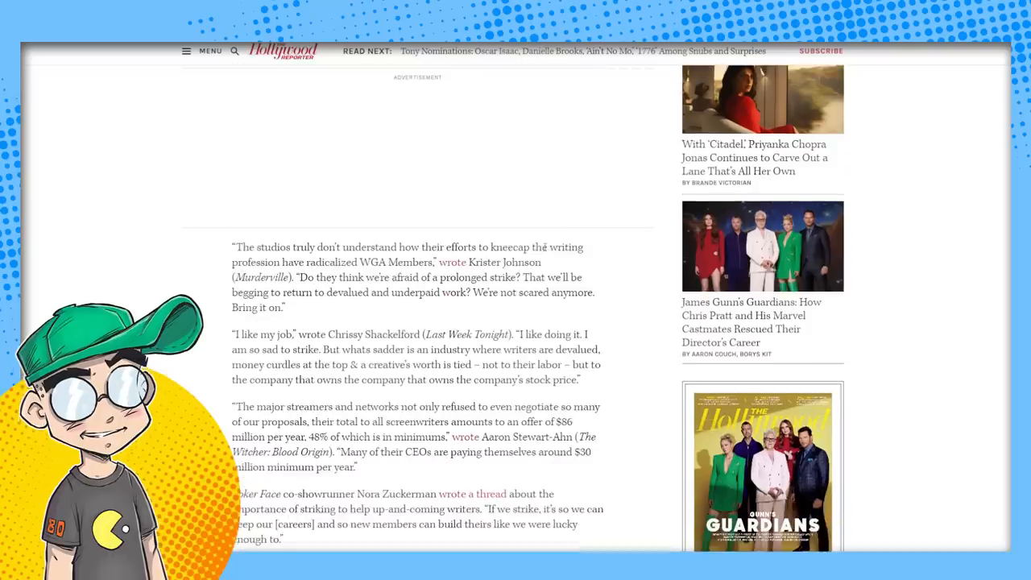
scroll(down, 3)
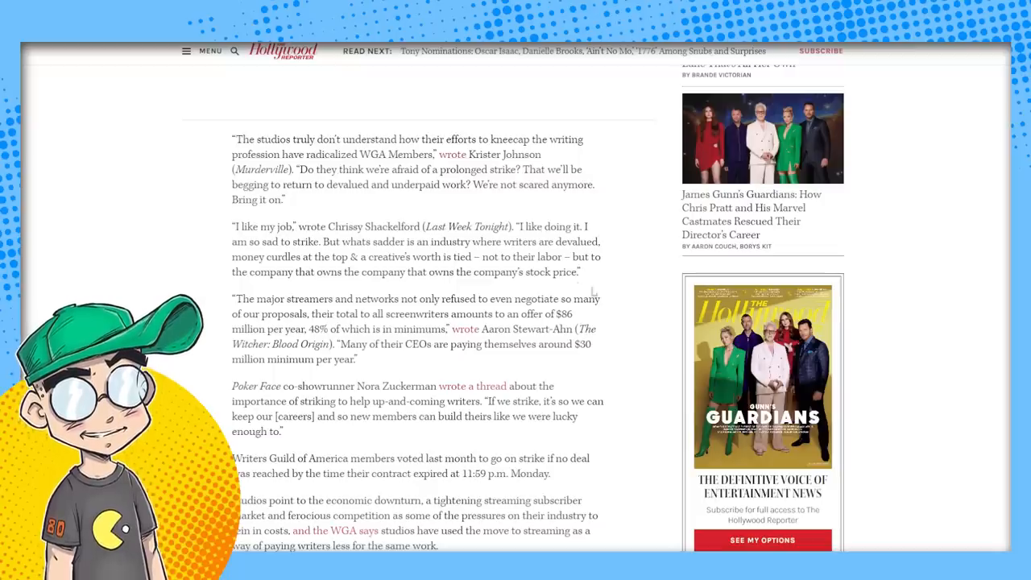
scroll(down, 3)
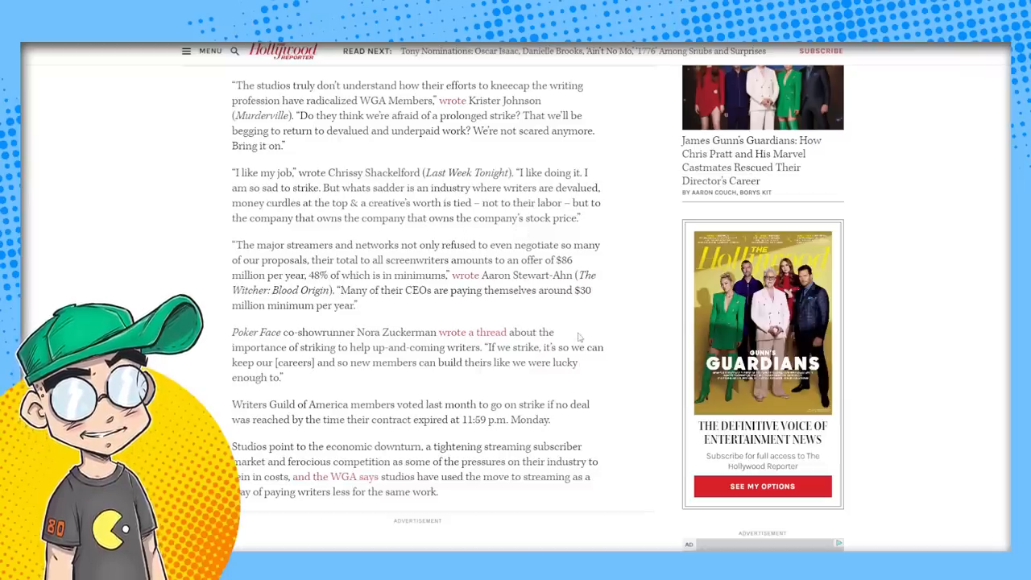
Scroll down past the advertisement to the WGA statement on studio profits and writers falling behind
scroll(down, 3)
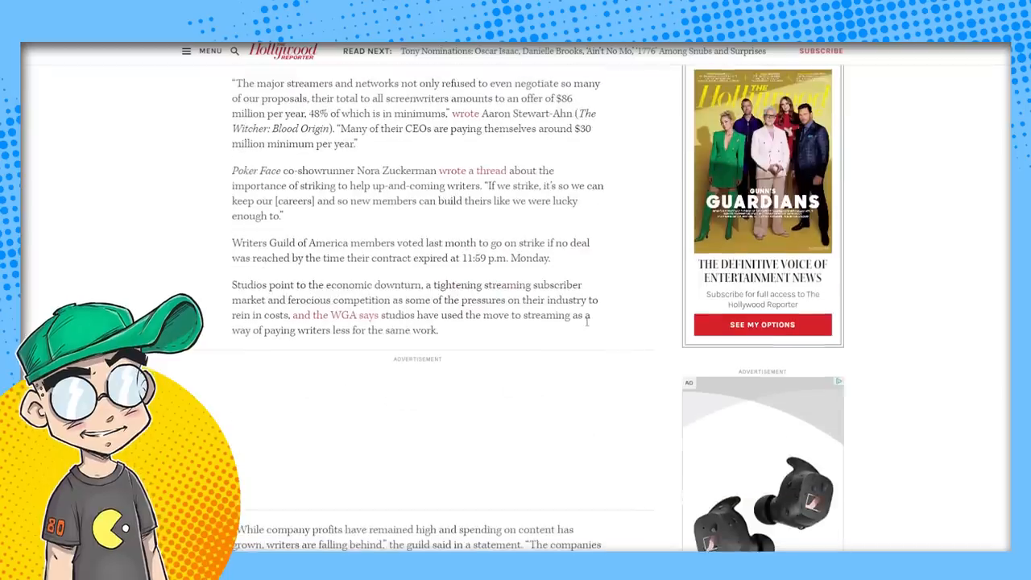
scroll(down, 3)
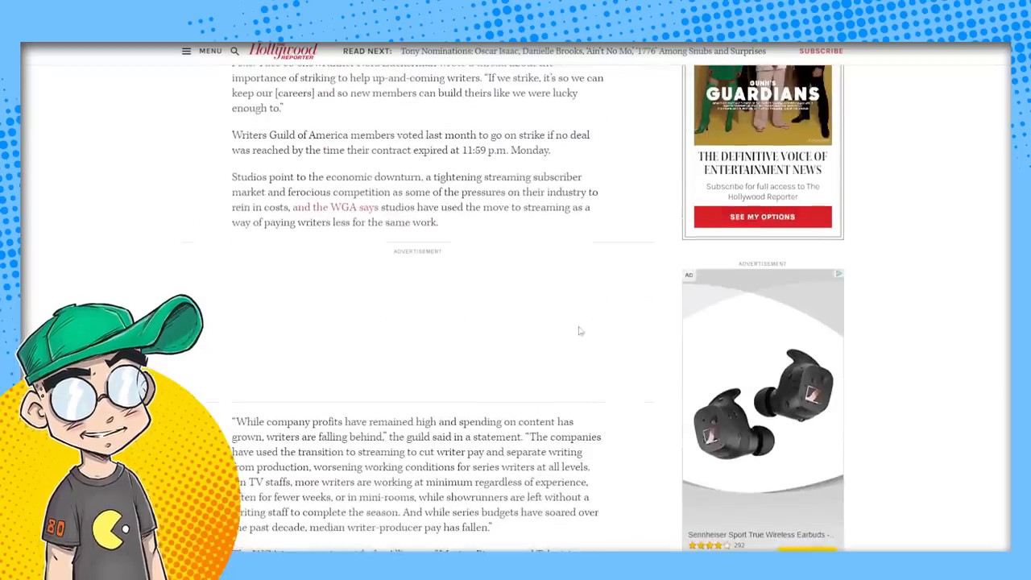
mouse_move(465, 226)
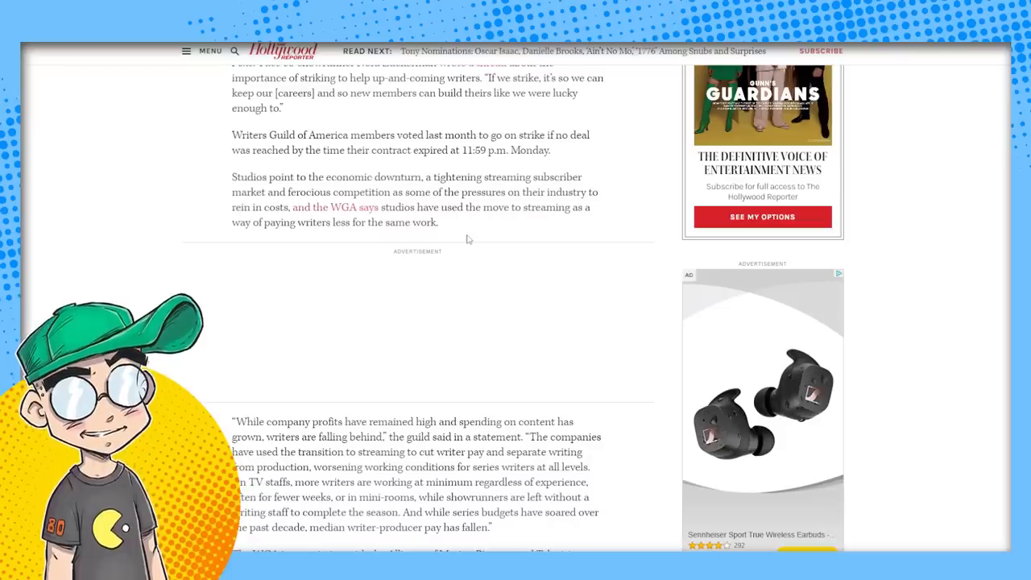
mouse_move(464, 238)
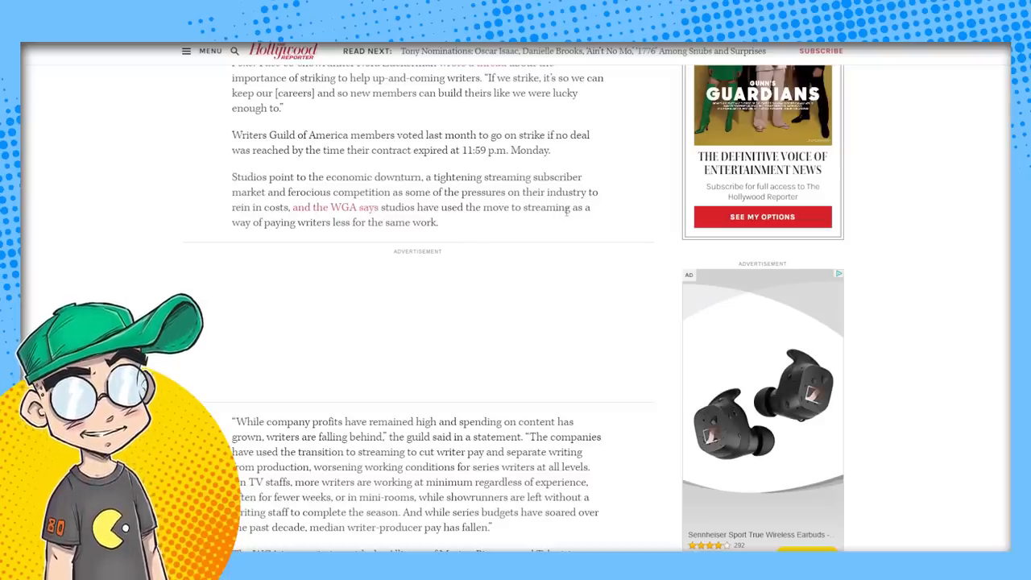
Scroll through the AMPTP negotiation and social media paragraphs of the strike article
scroll(down, 3)
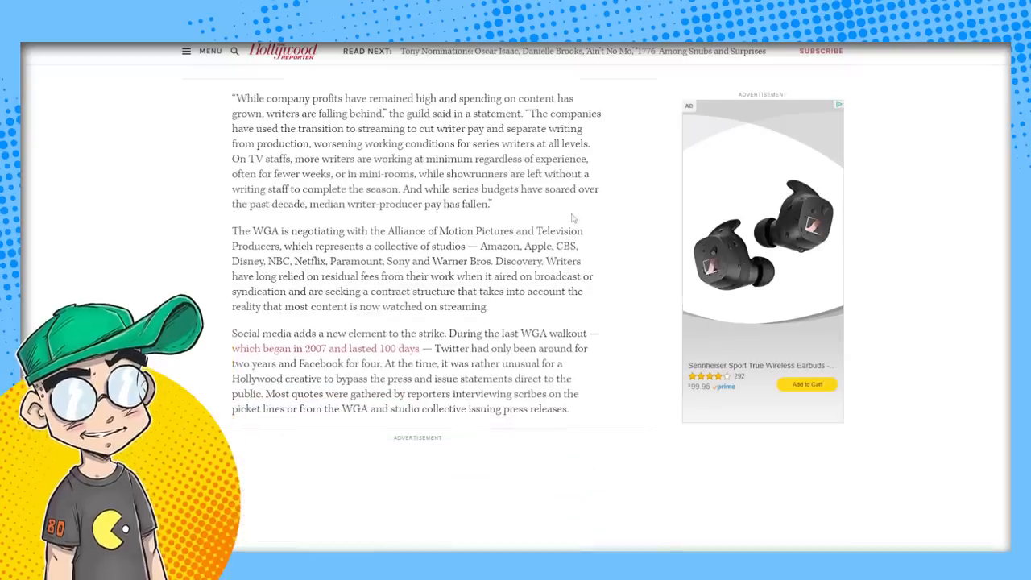
mouse_move(980, 284)
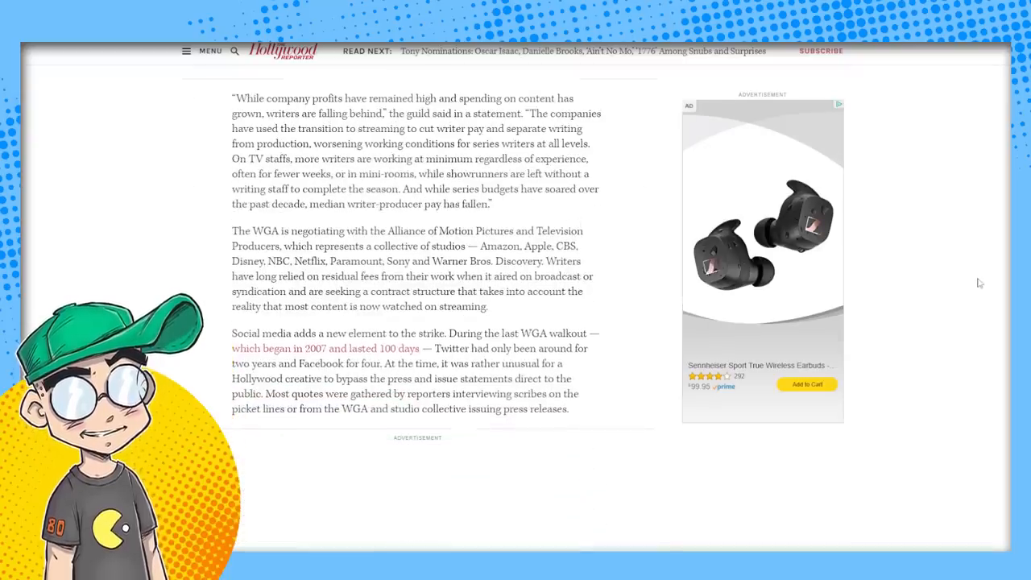
scroll(down, 3)
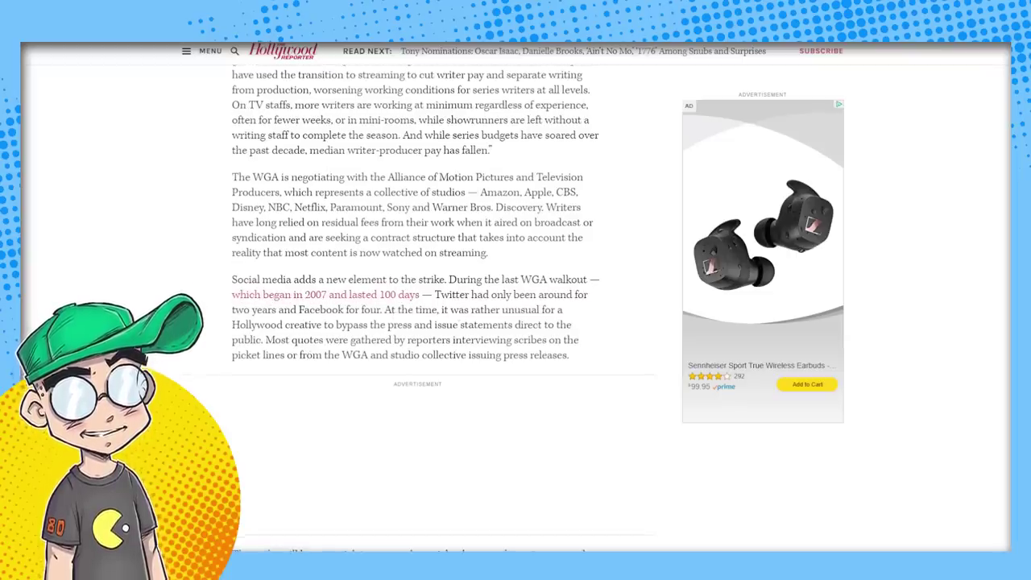
mouse_move(461, 324)
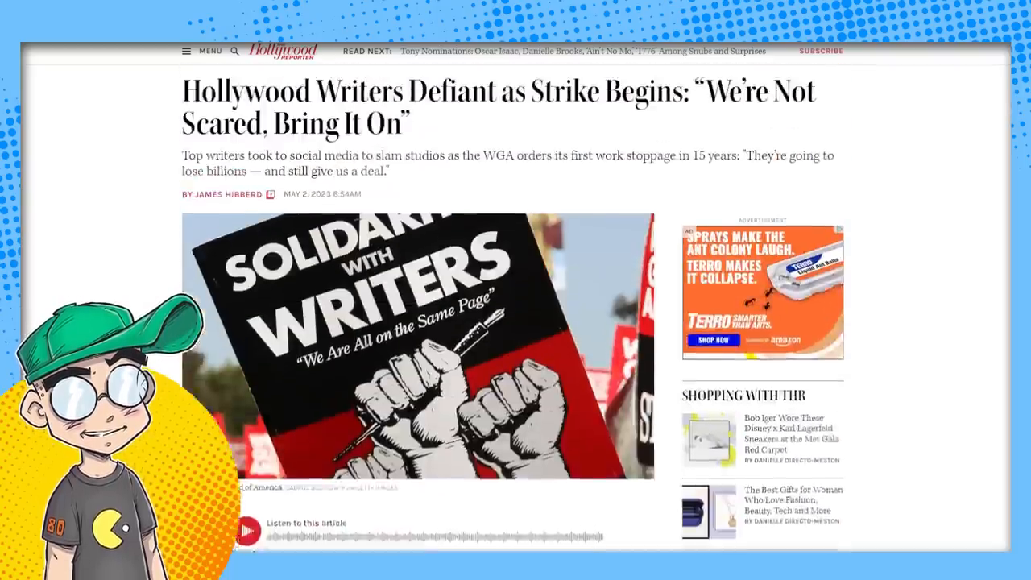
scroll(down, 3)
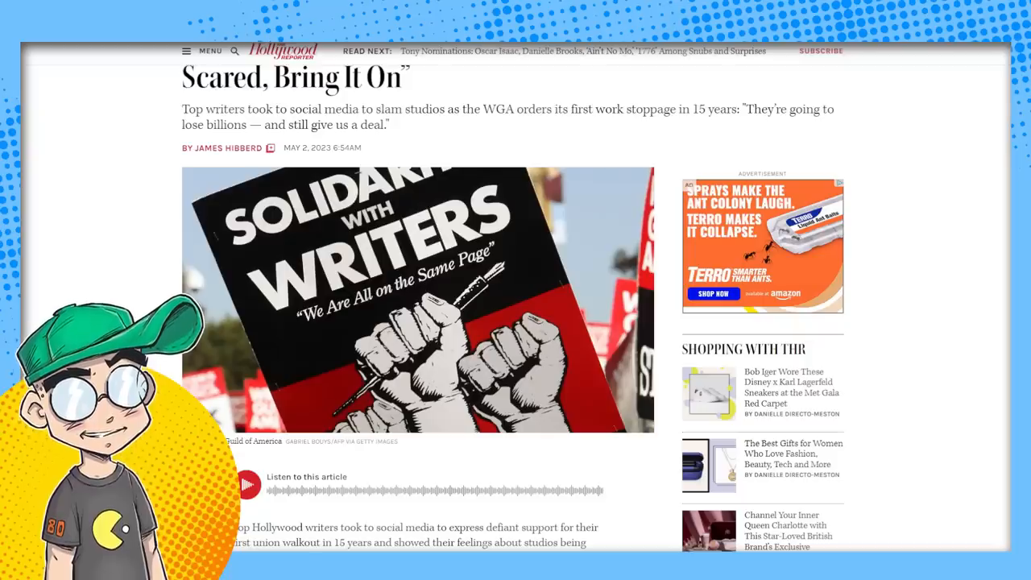
mouse_move(963, 160)
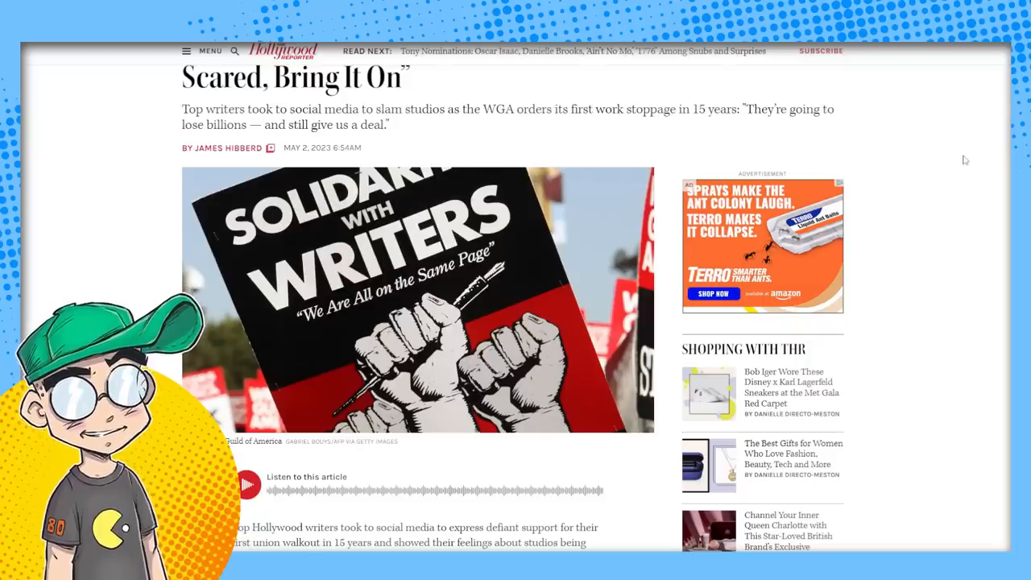